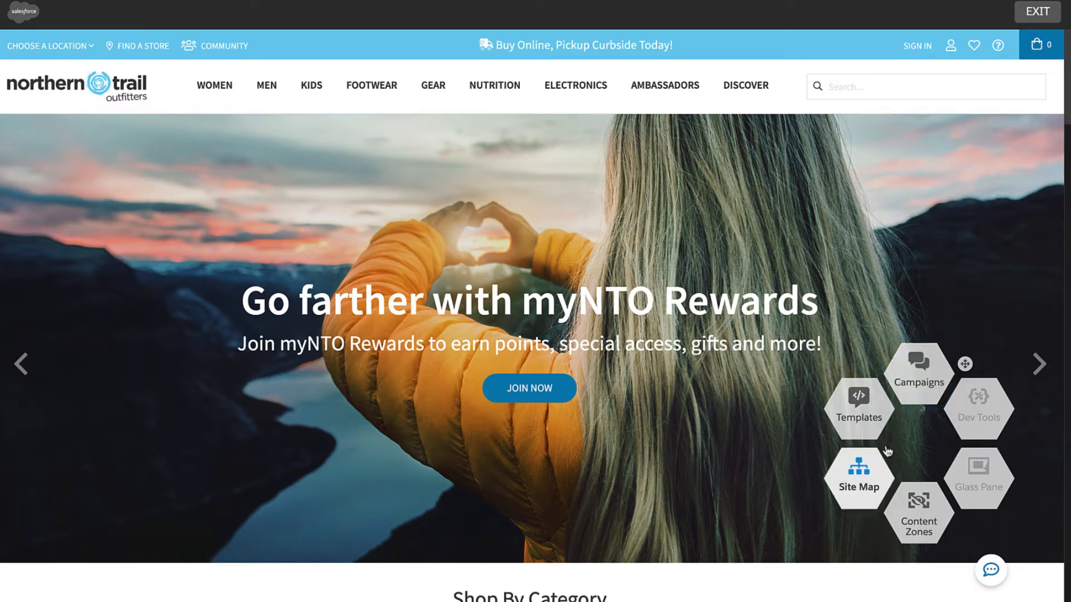
{"action": "mouse_move", "coordinate": [904, 513]}
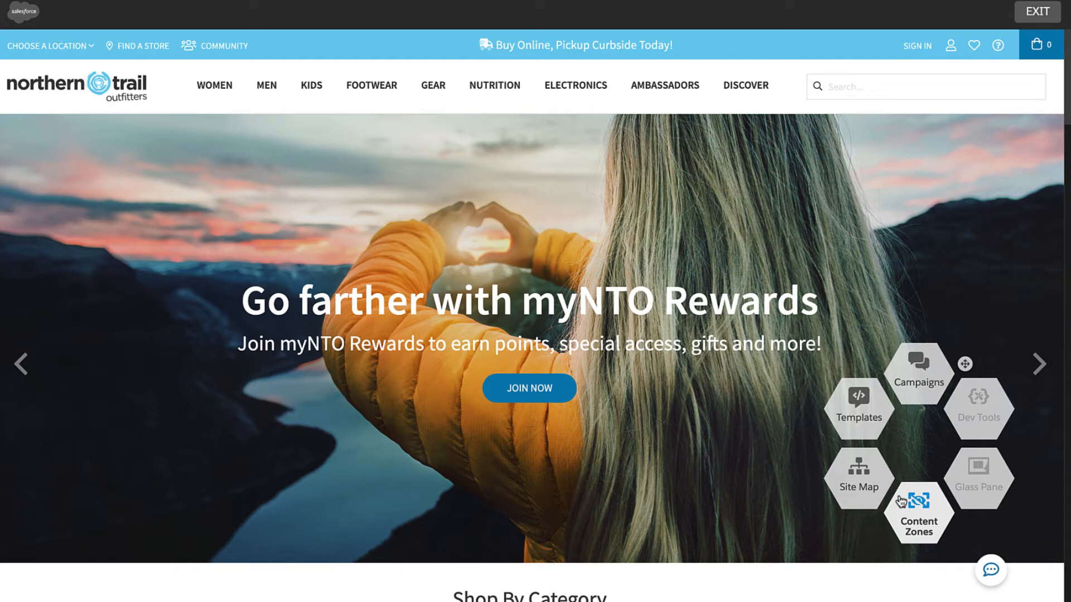
{"action": "mouse_move", "coordinate": [917, 428]}
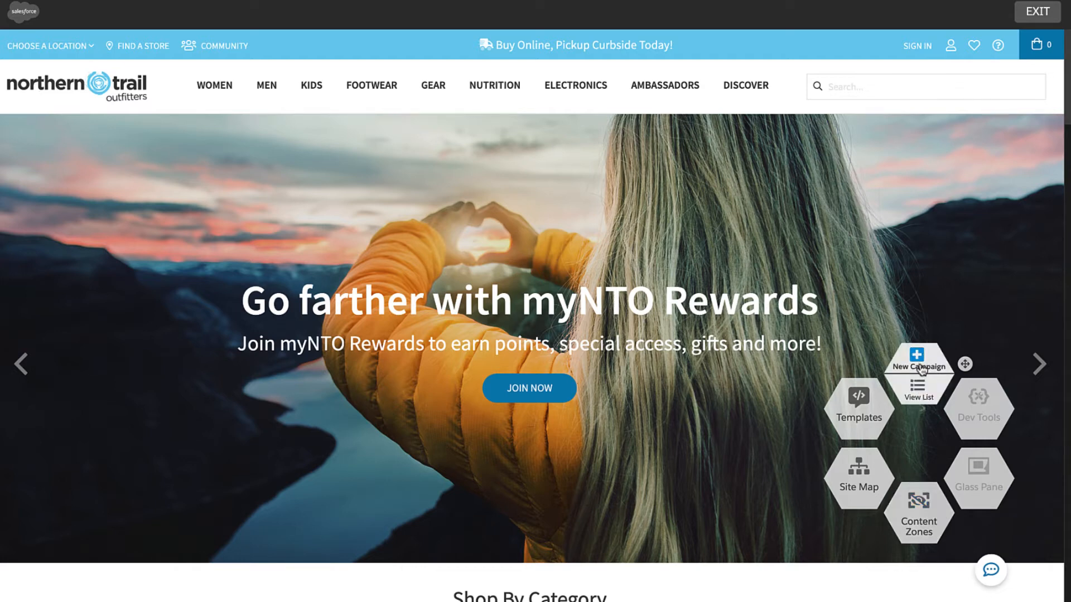
Show the list of existing campaigns, including Homepage - Exit Intent
{"action": "left_click", "coordinate": [919, 397]}
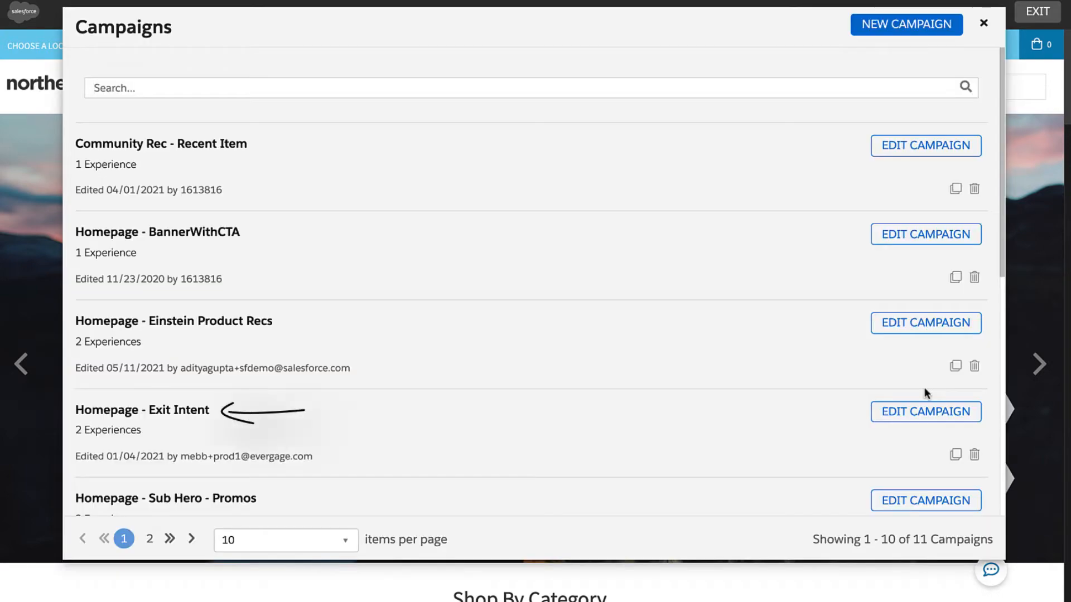
{"action": "mouse_move", "coordinate": [341, 412]}
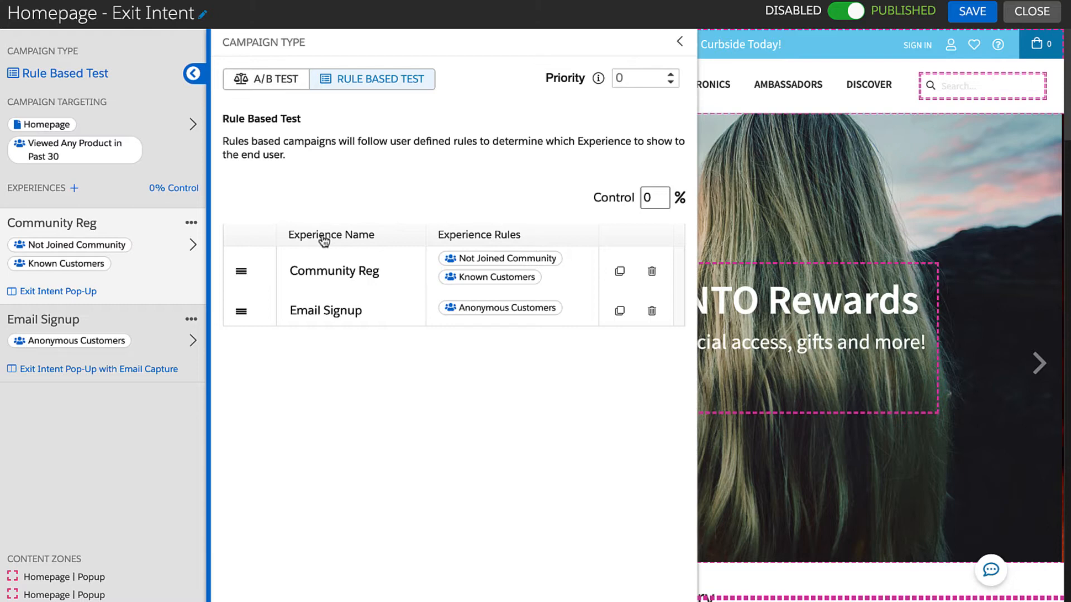
{"action": "left_click", "coordinate": [334, 270]}
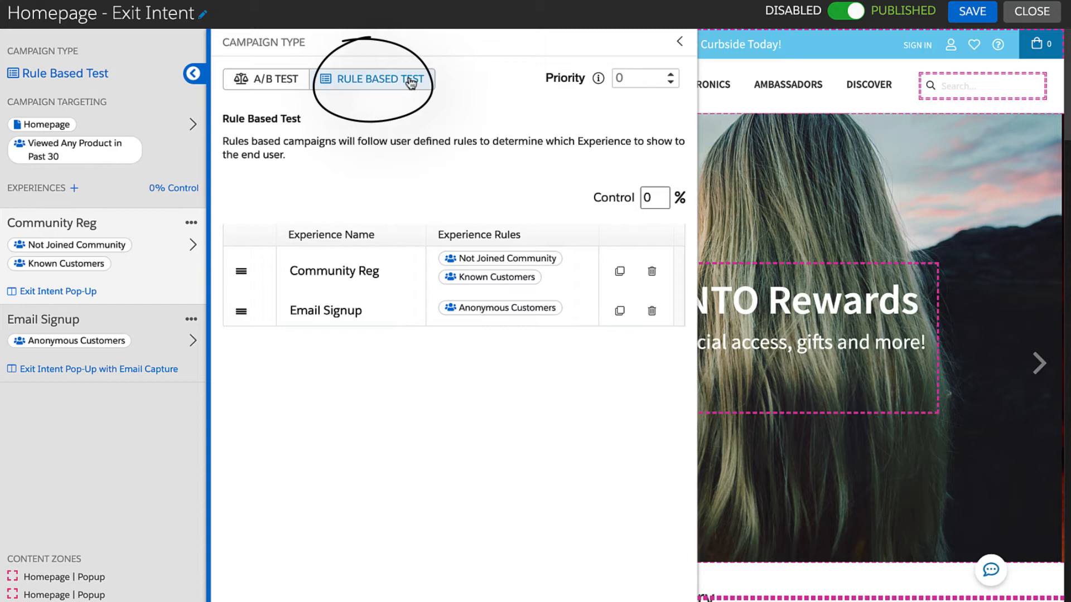
{"action": "mouse_move", "coordinate": [205, 106]}
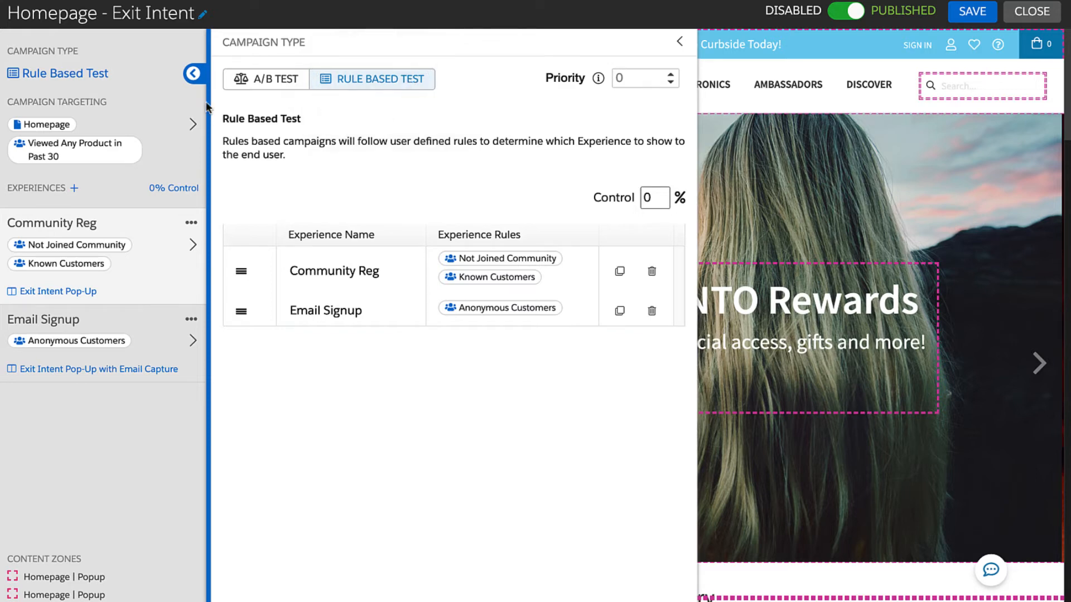
Collapse the Campaign Type panel, leaving the targeting and two experiences summarized beside the preview
{"action": "left_click", "coordinate": [194, 73]}
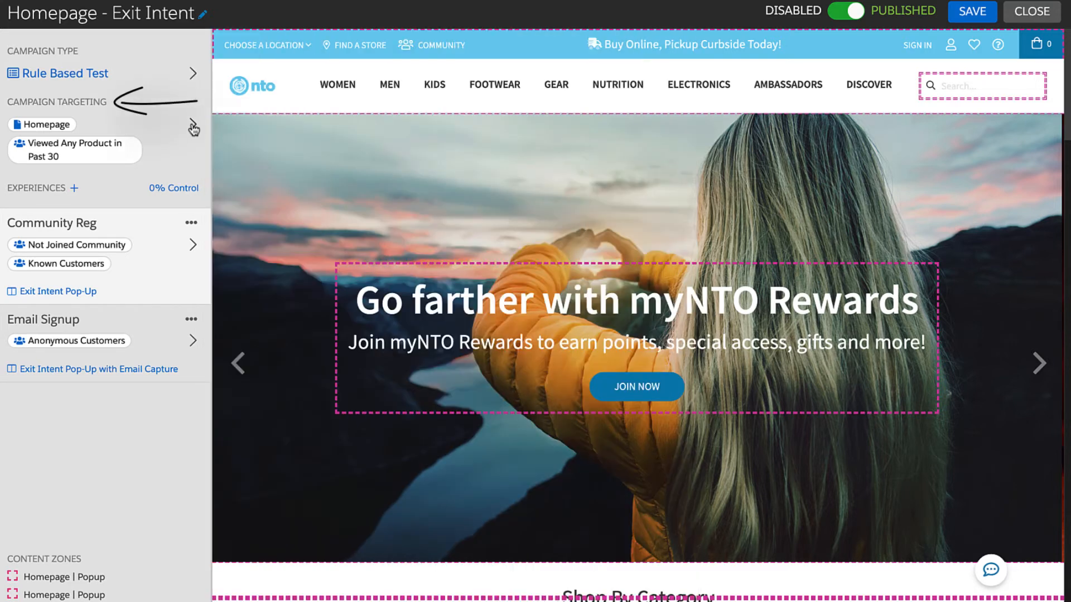
{"action": "left_click", "coordinate": [192, 127]}
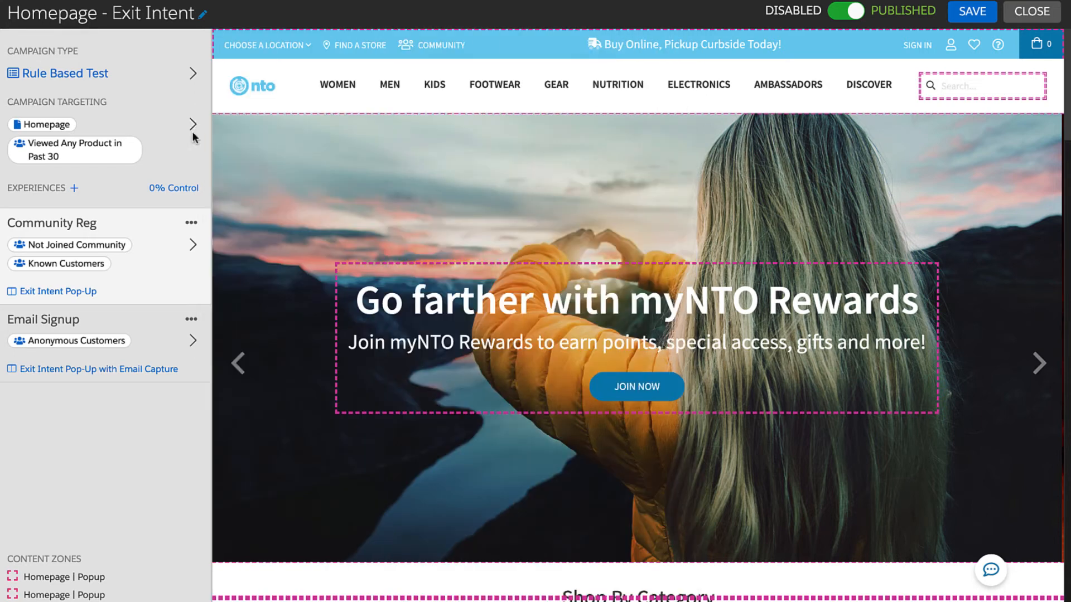
{"action": "mouse_move", "coordinate": [53, 230]}
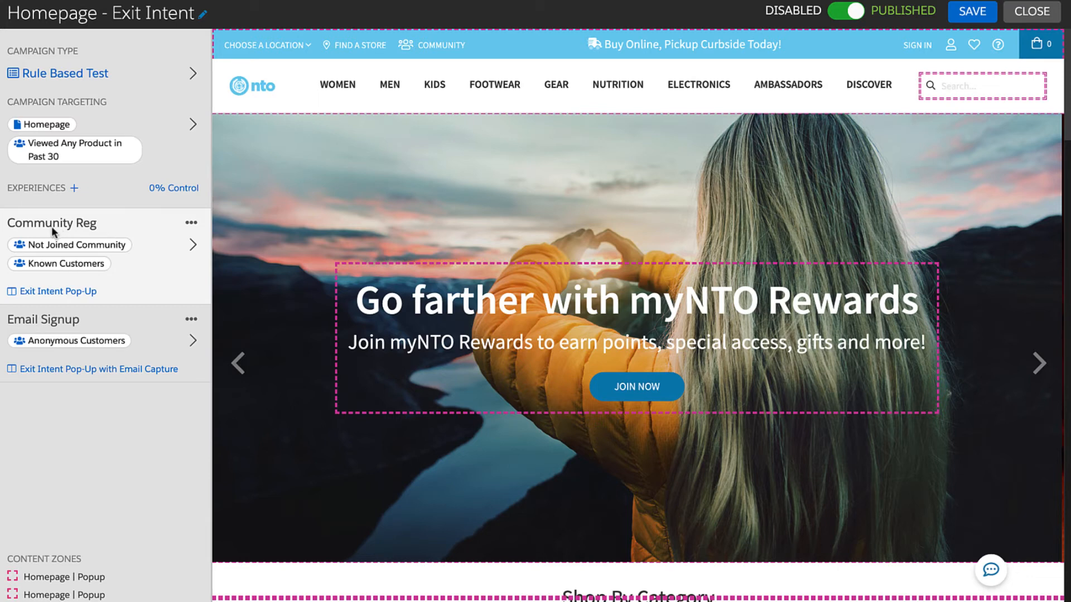
{"action": "mouse_move", "coordinate": [51, 332]}
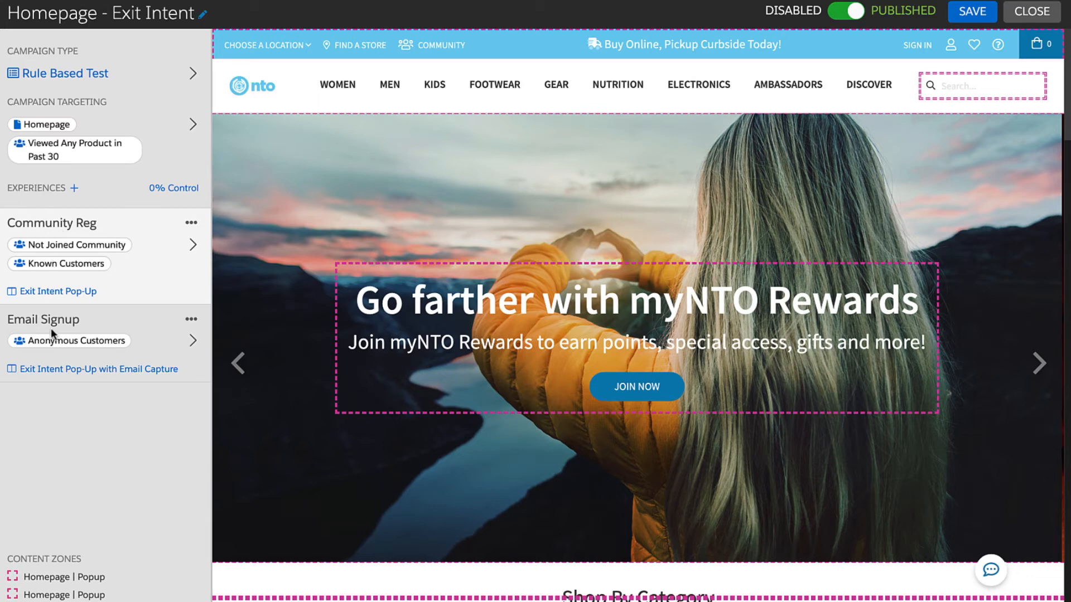
{"action": "left_click", "coordinate": [192, 244]}
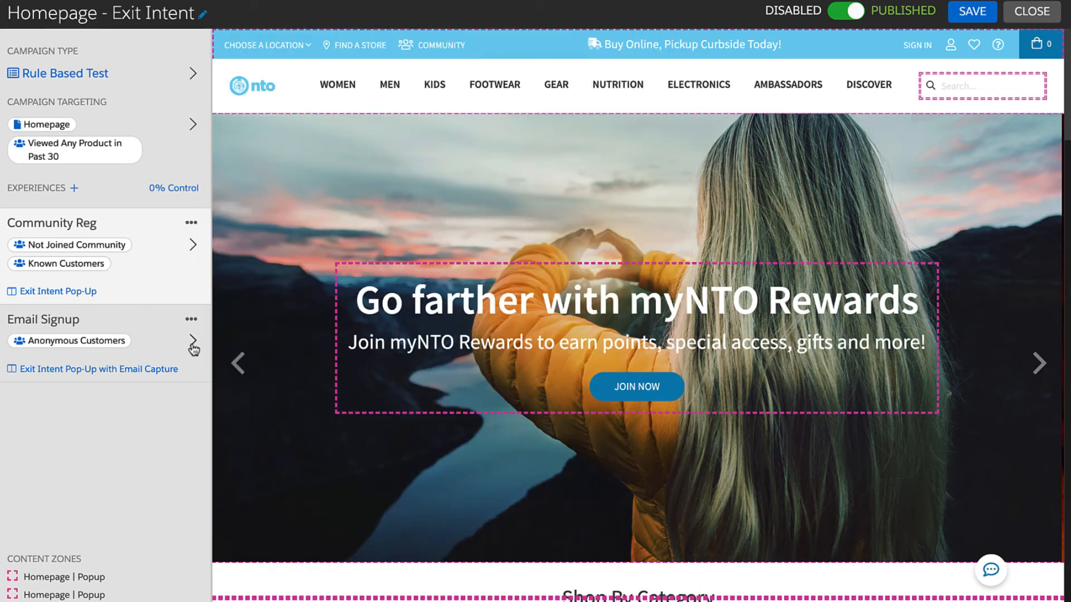
{"action": "left_click", "coordinate": [193, 340]}
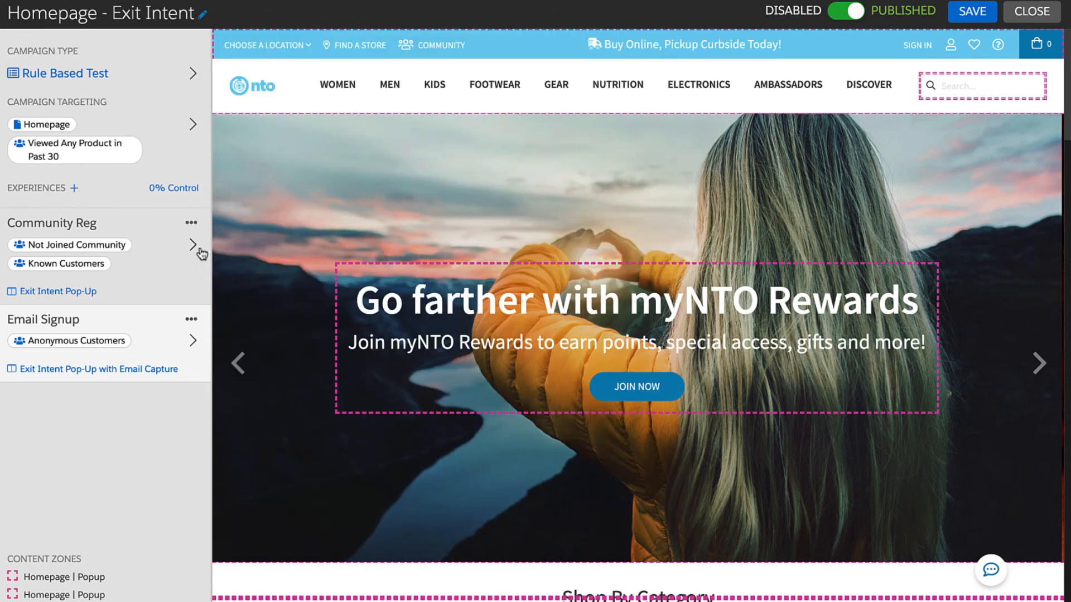
{"action": "mouse_move", "coordinate": [192, 232]}
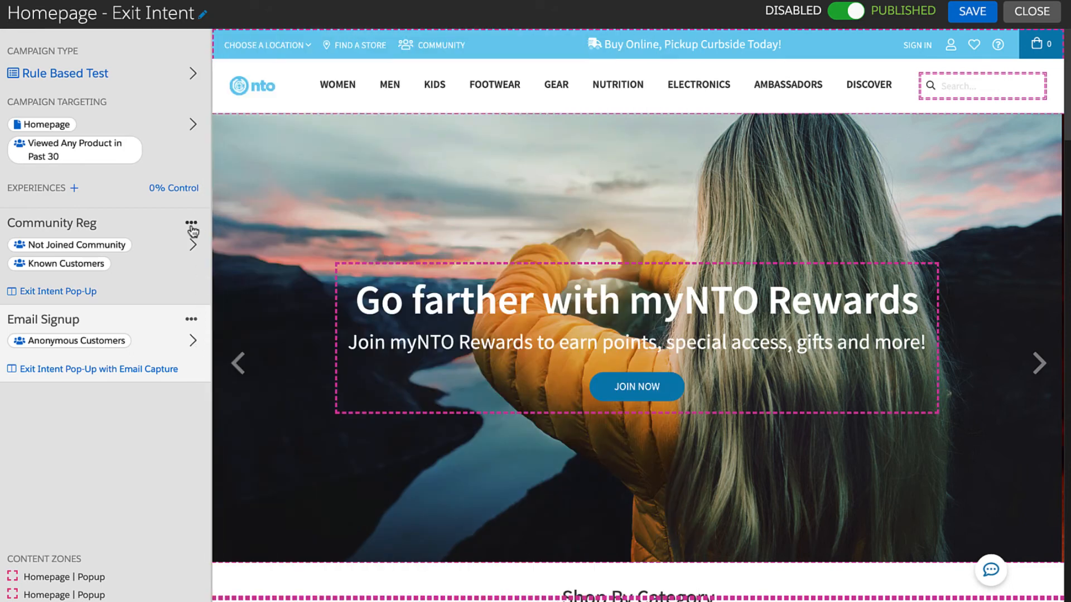
Test the Community Reg experience live and dismiss its Looking for Inspiration popup
{"action": "left_click", "coordinate": [191, 223]}
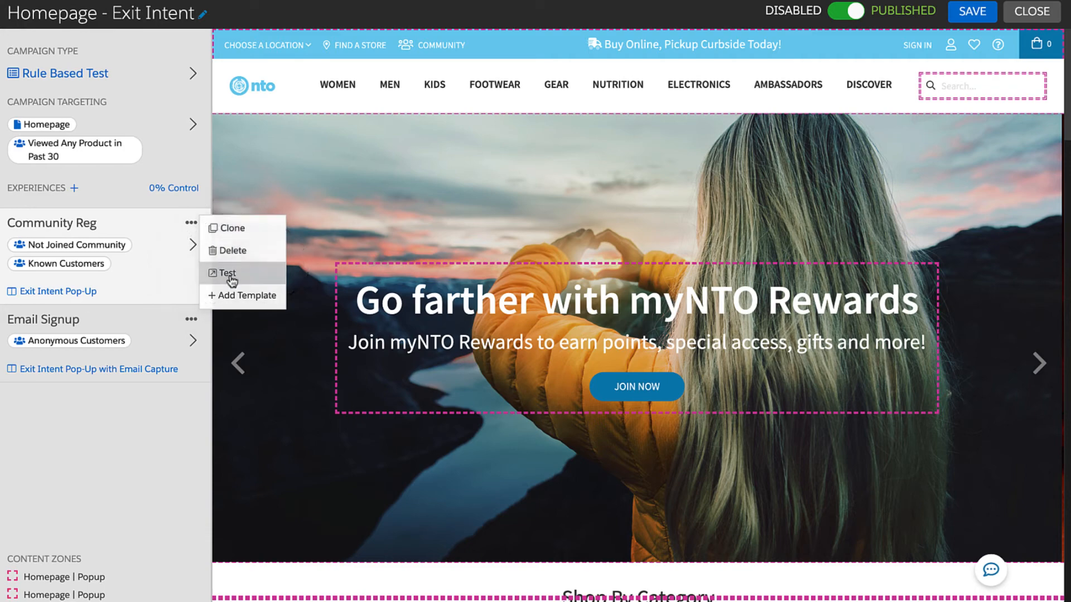
{"action": "left_click", "coordinate": [191, 319]}
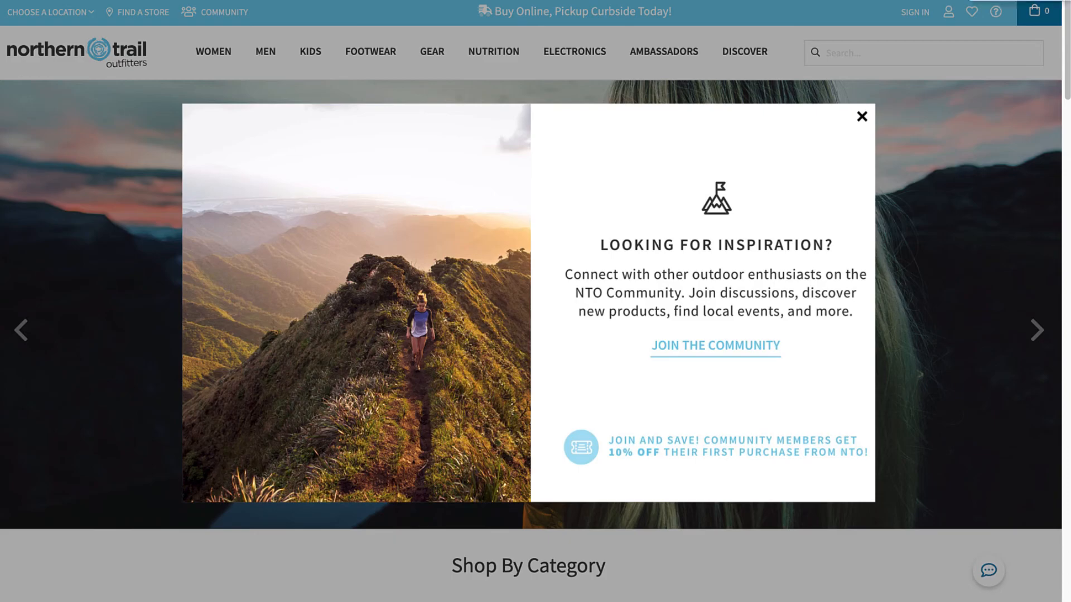
{"action": "left_click", "coordinate": [861, 117]}
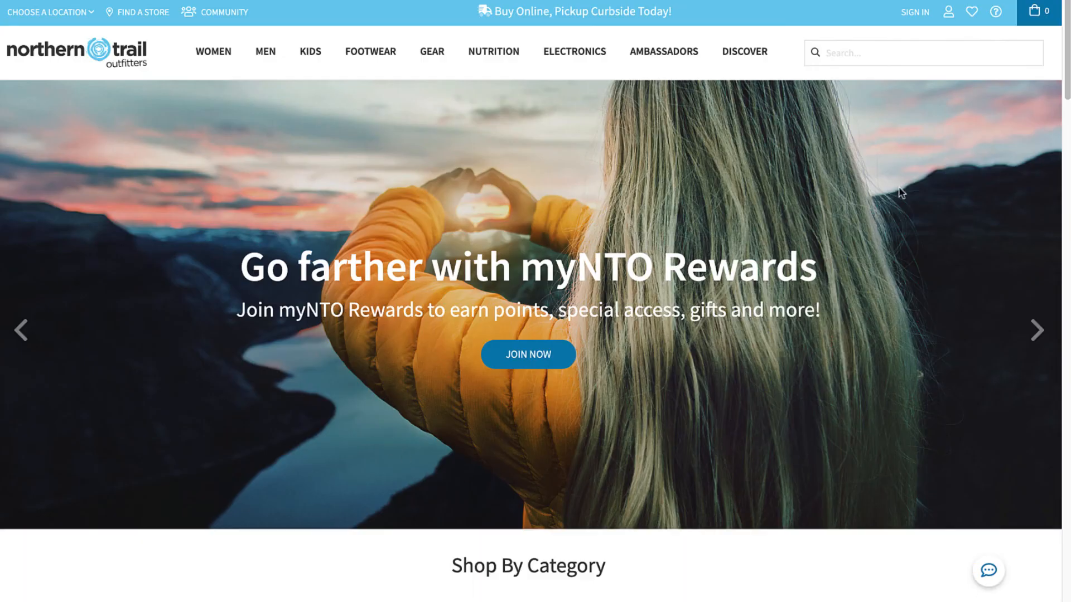